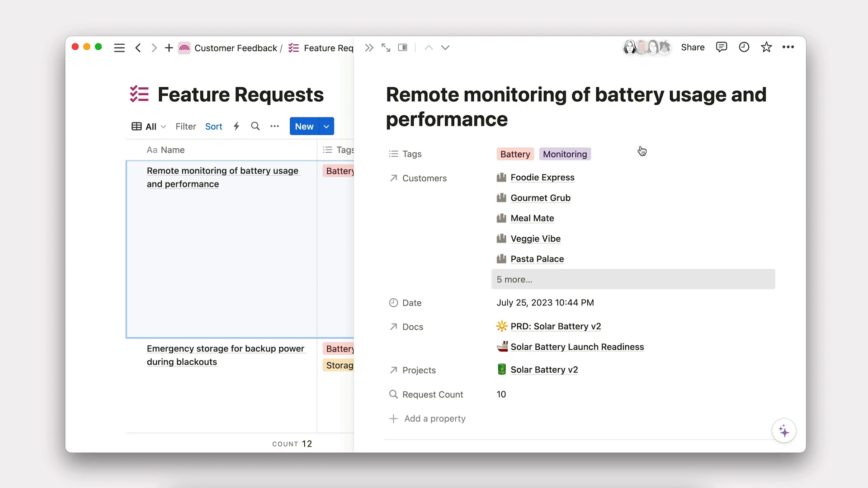
mouse_move(591, 275)
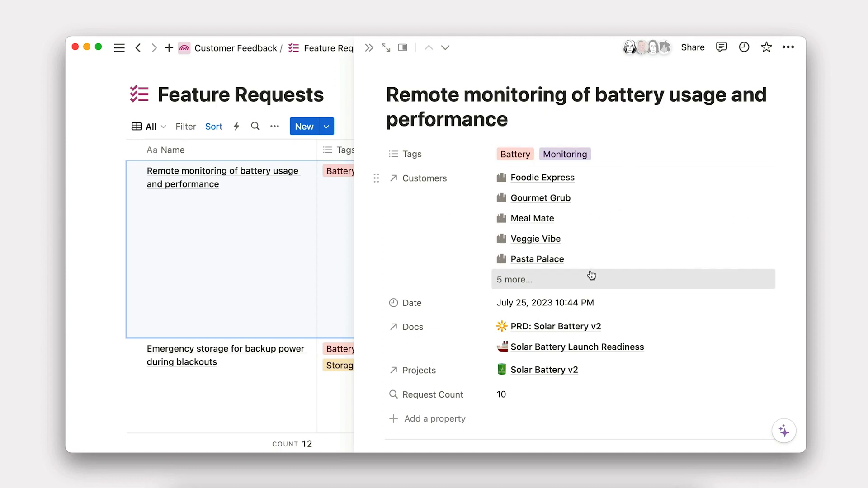
- Link an eleventh customer to the remote monitoring feature request's Customers relation
left_click(515, 279)
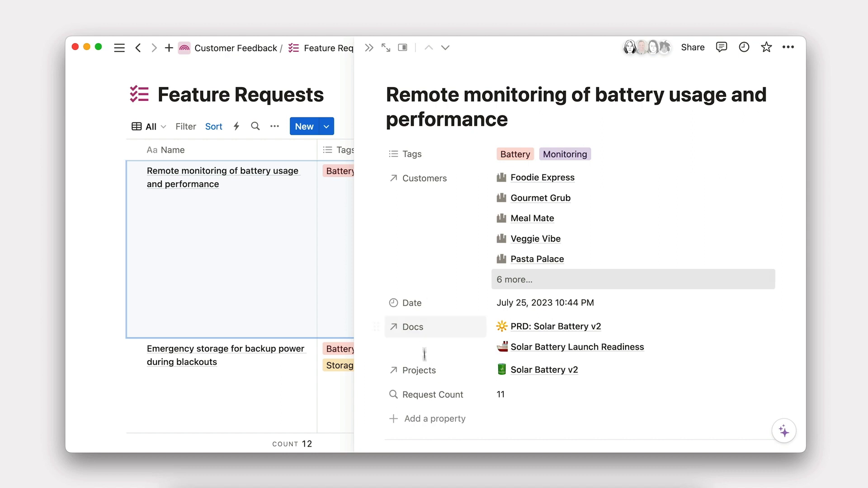
left_click(434, 418)
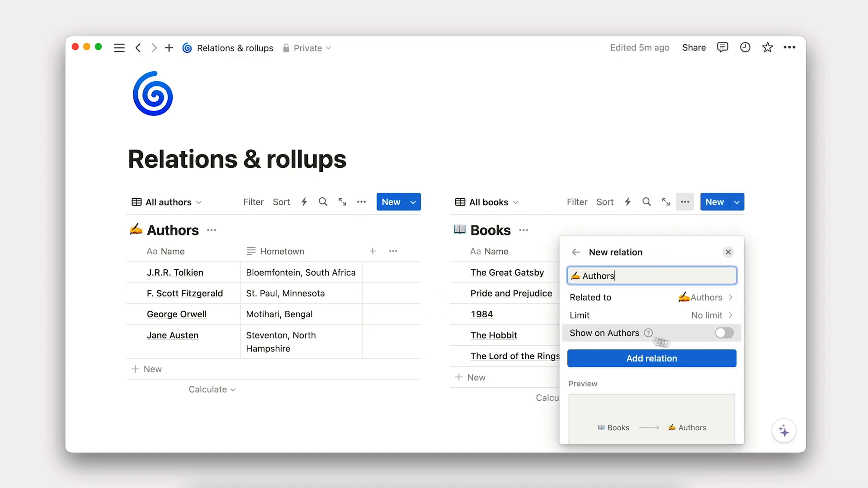
- Create the Books-to-Authors relation and set The Lord of the Rings' author to J.R.R. Tolkien
left_click(651, 358)
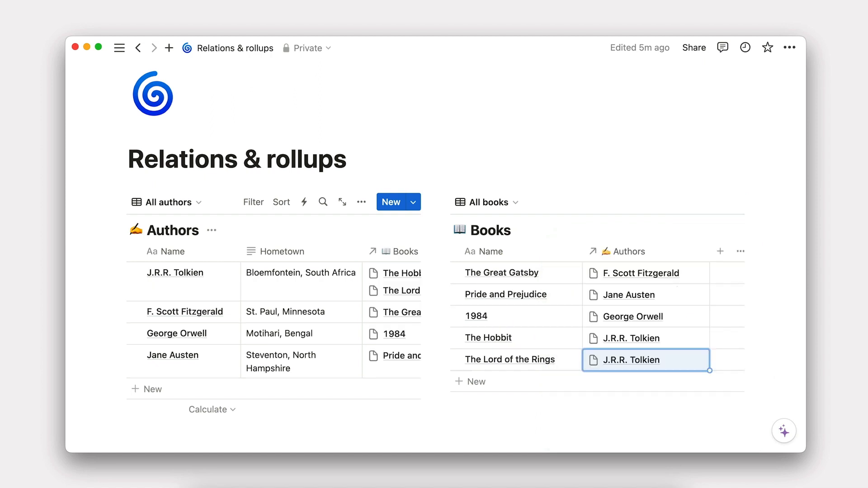
left_click(646, 360)
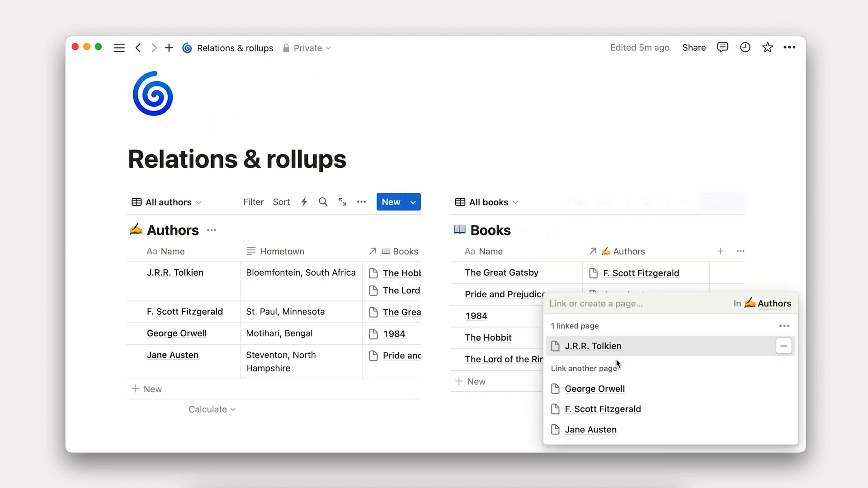
left_click(593, 346)
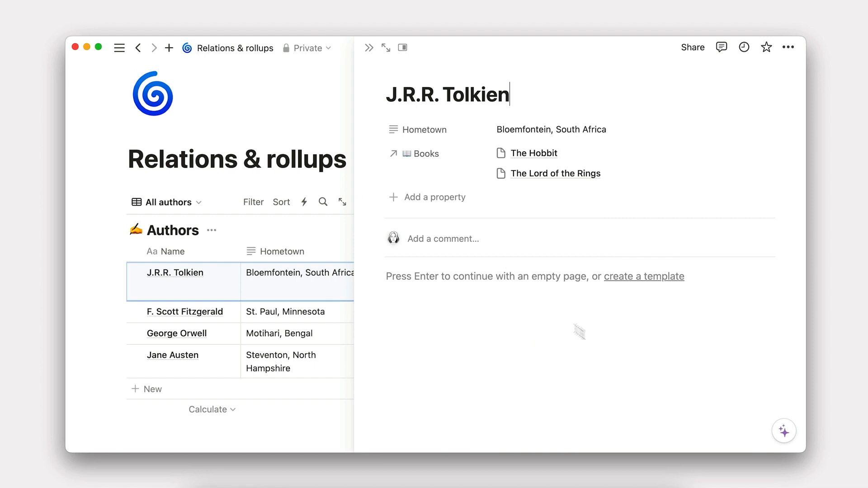
- Add a Number of books rollup to Tolkien's page, then add a property to The Lord of the Rings
type("roll")
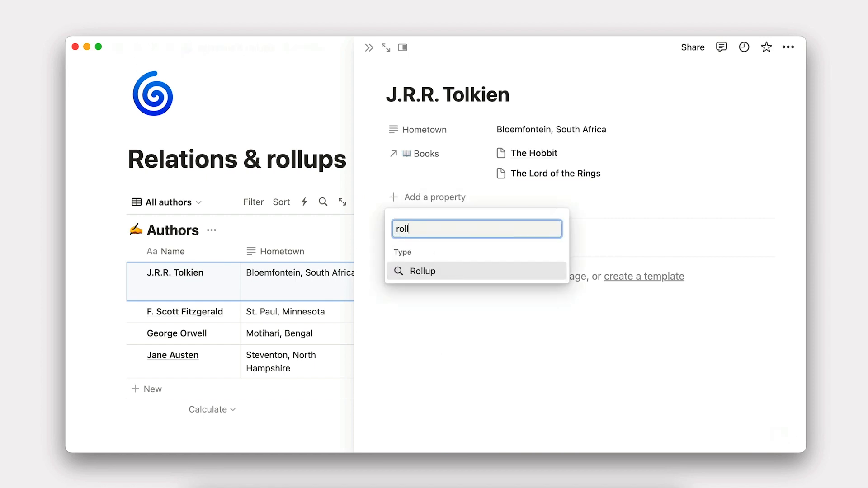
left_click(420, 270)
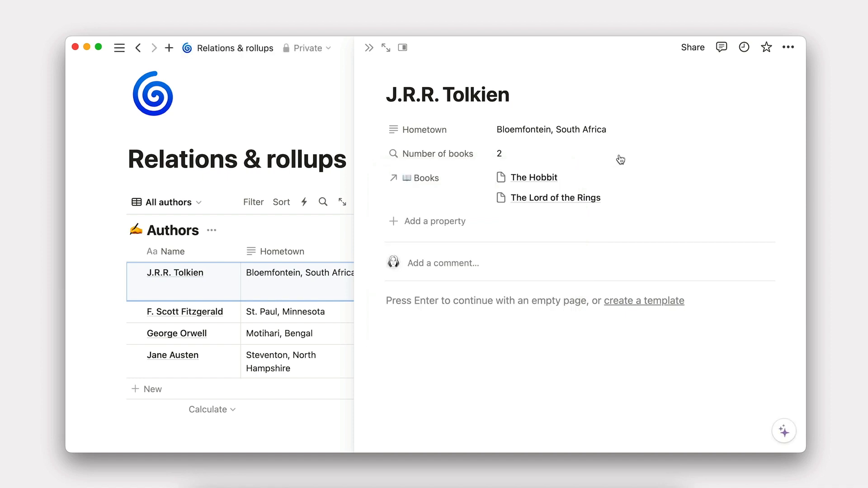
left_click(555, 198)
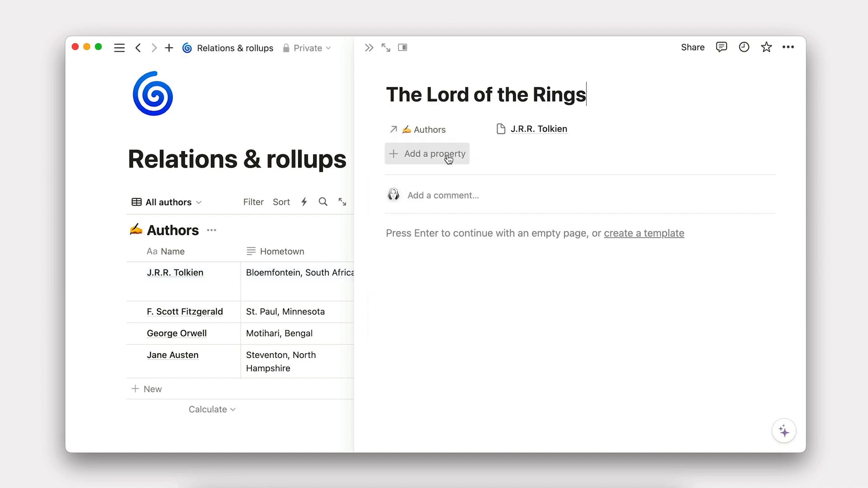
left_click(433, 153)
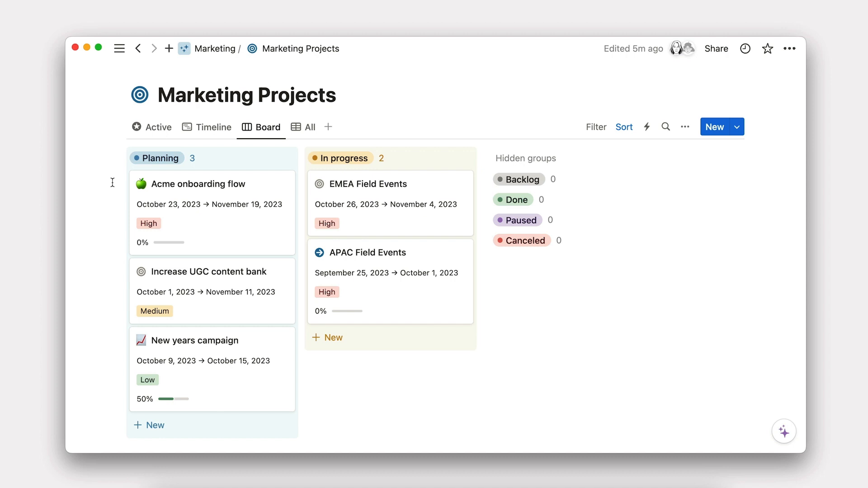
mouse_move(263, 200)
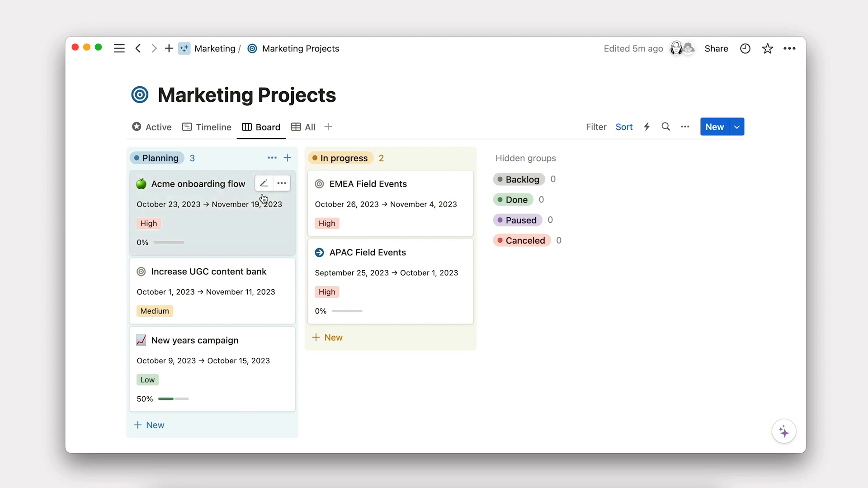
- Add a Company objectives relation property to the Acme onboarding flow project
left_click(198, 183)
type("re")
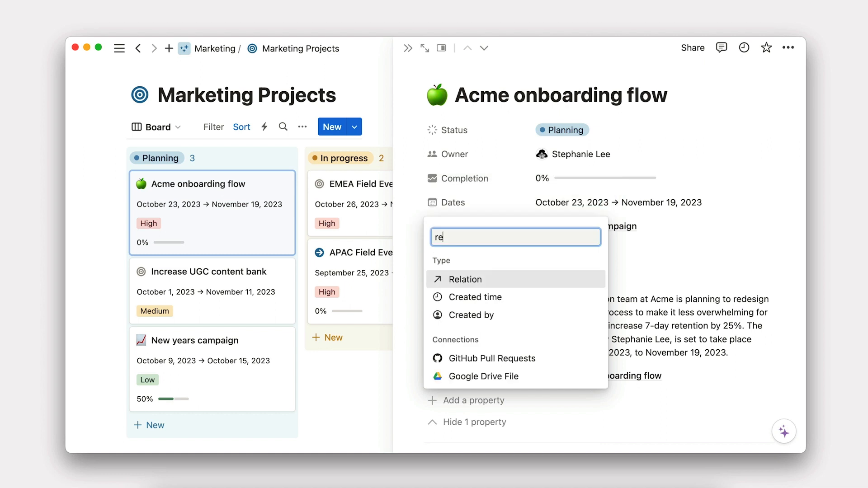
left_click(461, 279)
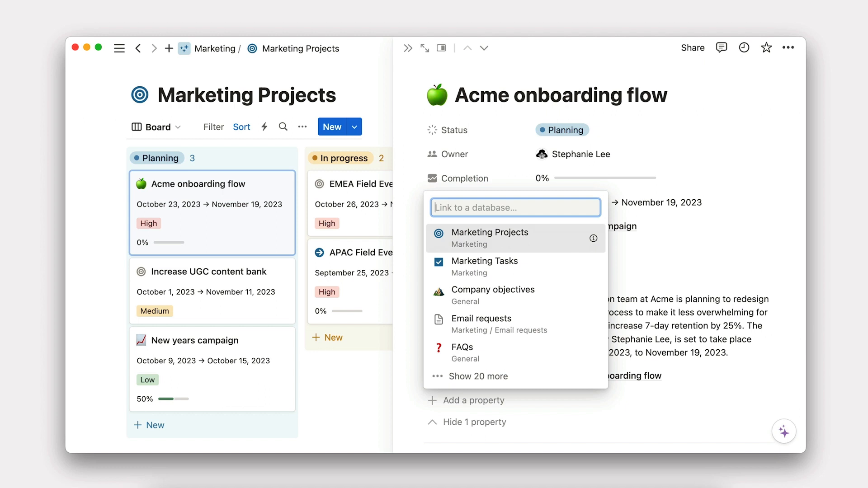
left_click(492, 289)
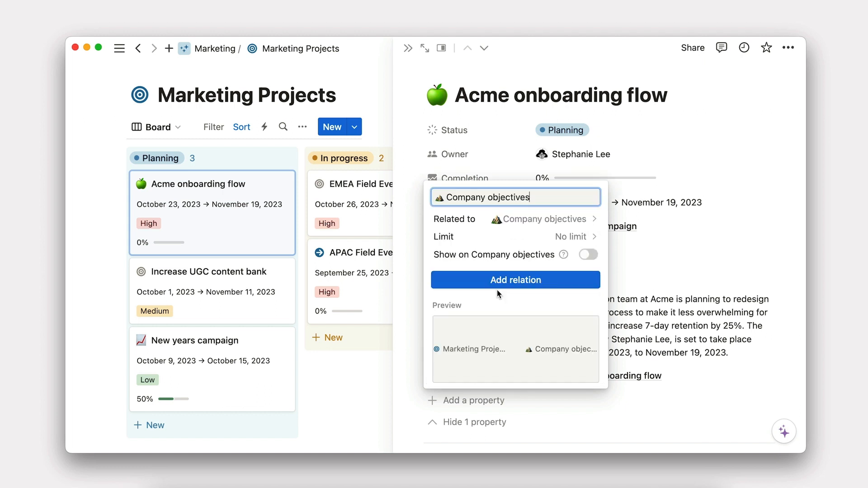
left_click(587, 255)
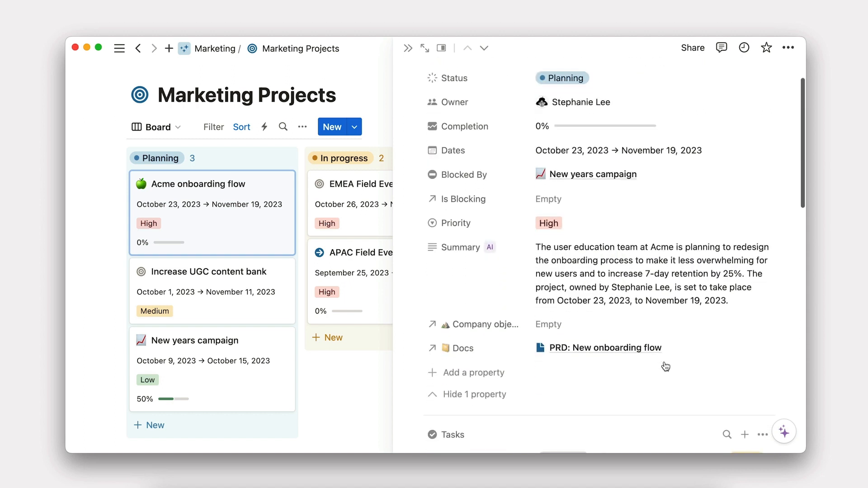
- View the linkable objectives, leaving the relation empty, and go to the Company objectives database
left_click(548, 324)
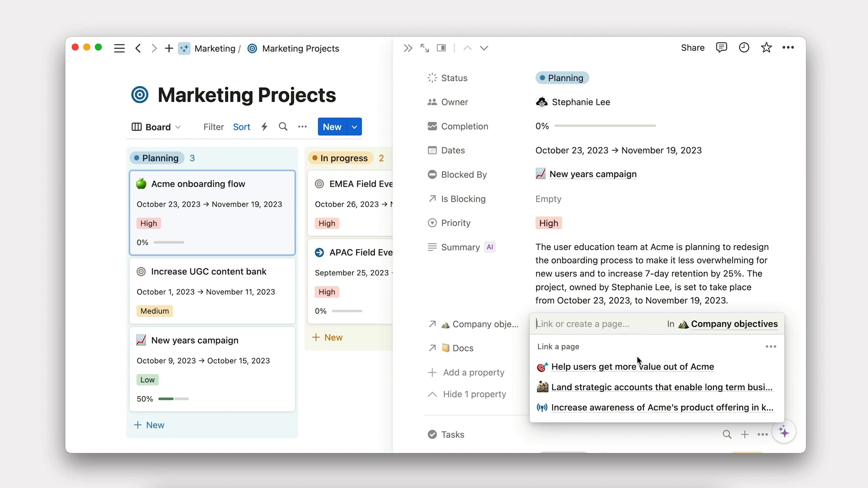
left_click(631, 366)
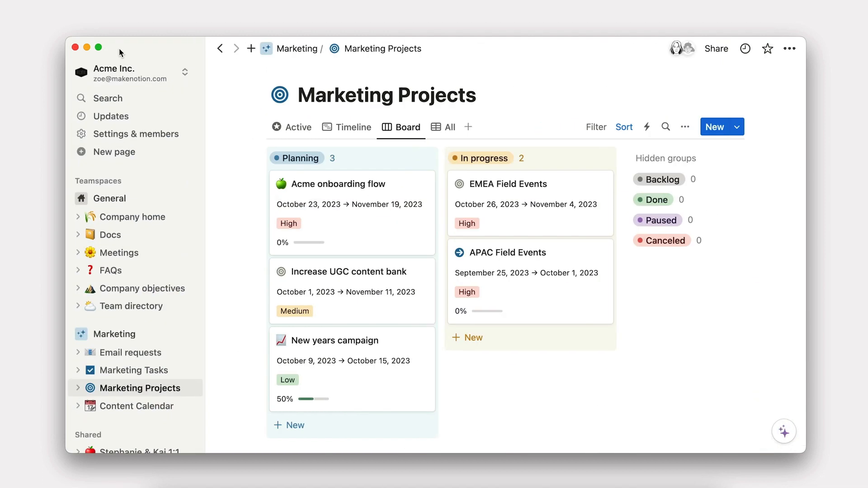
left_click(139, 287)
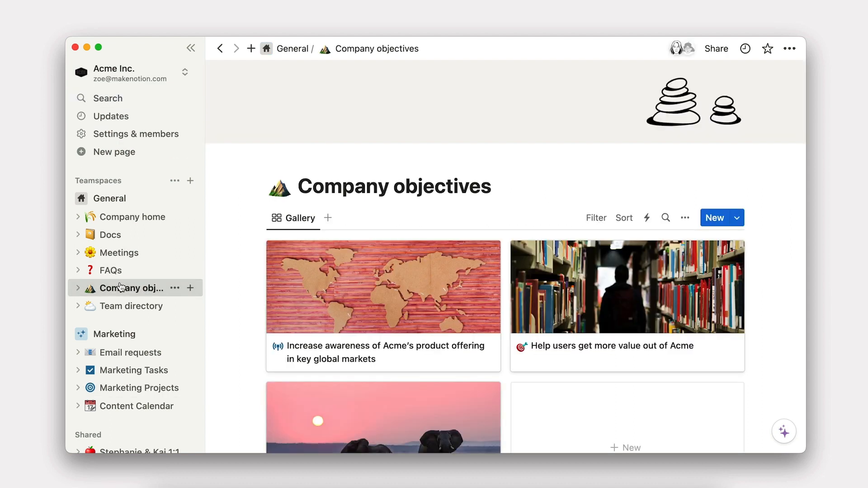
- Open the global-markets awareness objective and link APAC Field Events to it
left_click(382, 286)
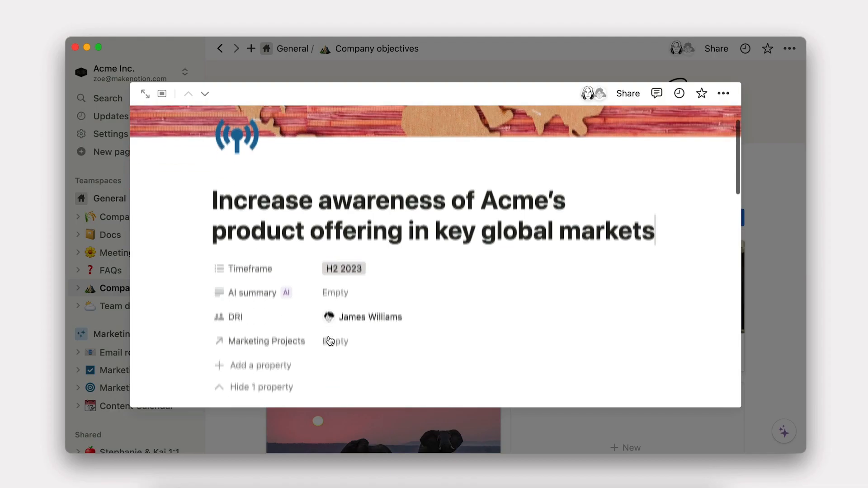
left_click(335, 341)
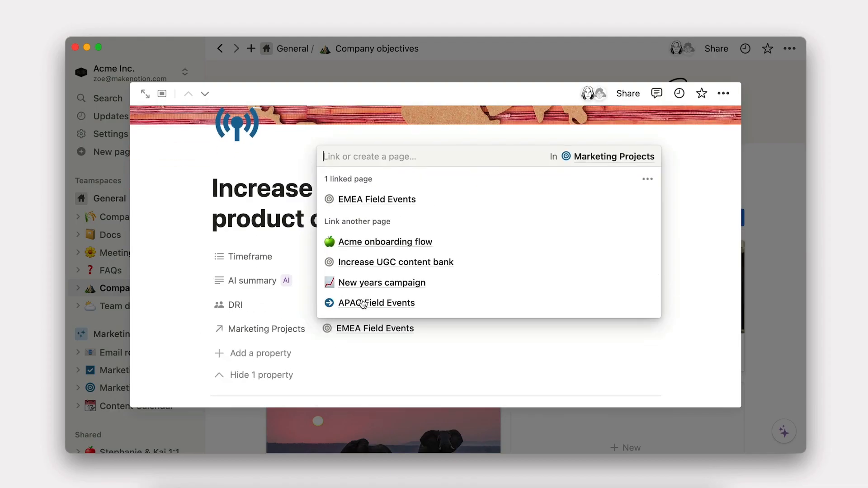
left_click(376, 303)
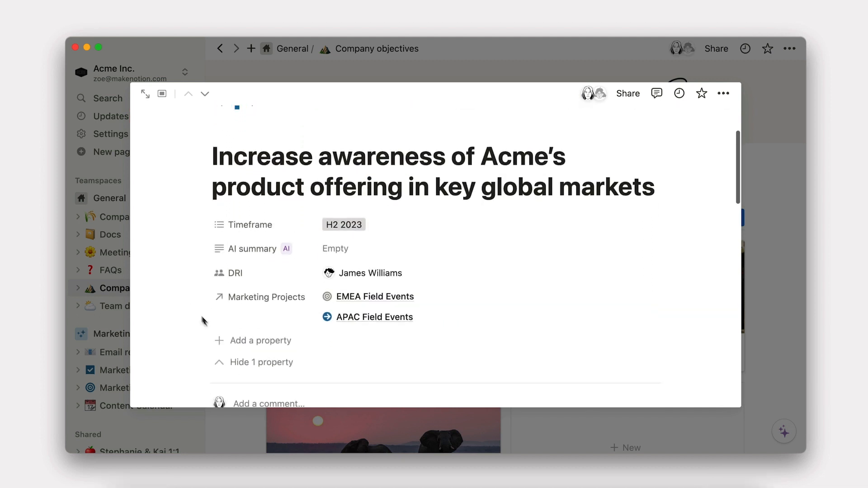
- Add a Rollup of project Docs through Marketing Projects, showing Plans for global expansion
left_click(259, 340)
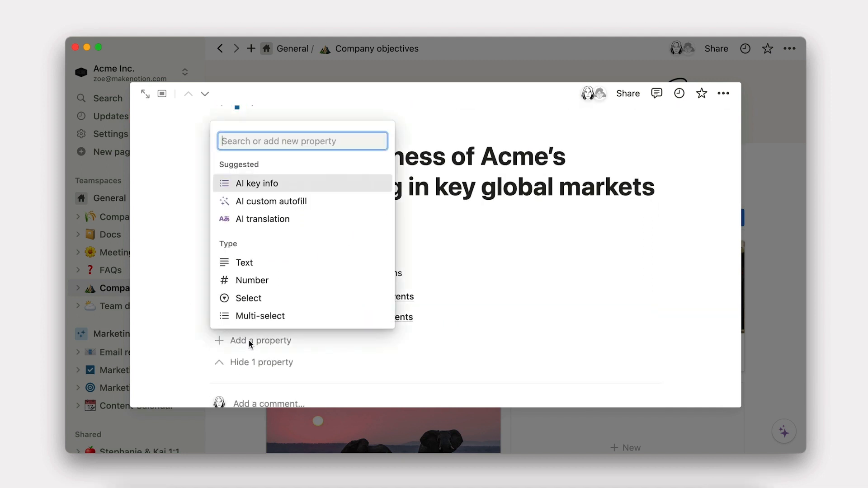
type("Rollup")
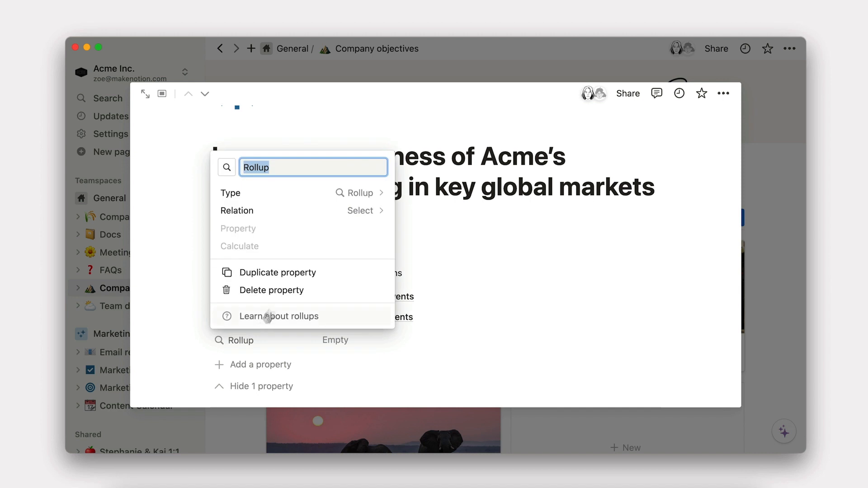
left_click(360, 211)
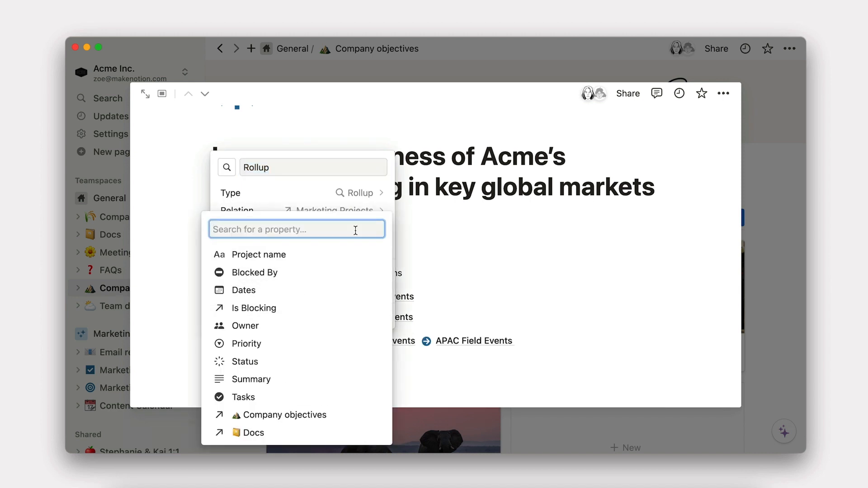
left_click(250, 432)
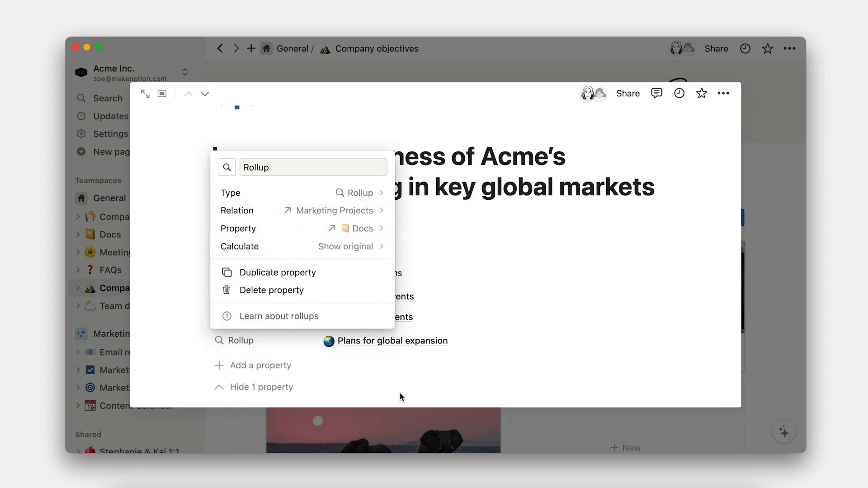